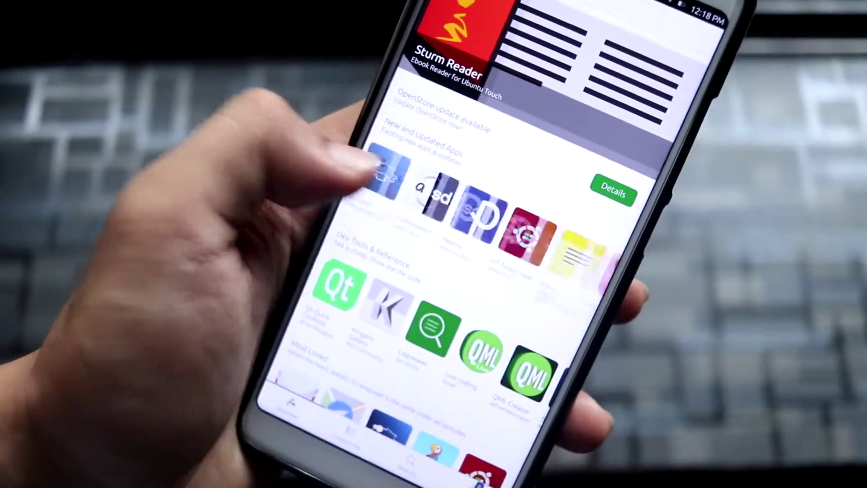
scroll("down", 3)
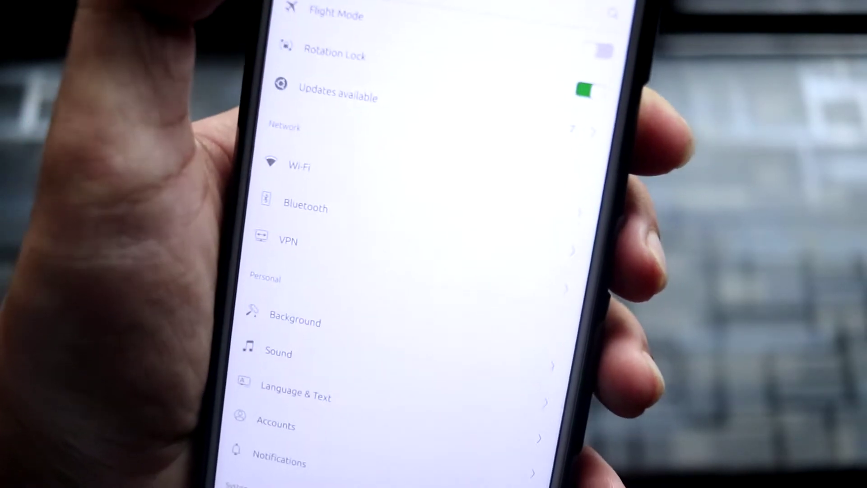
scroll("down", 3)
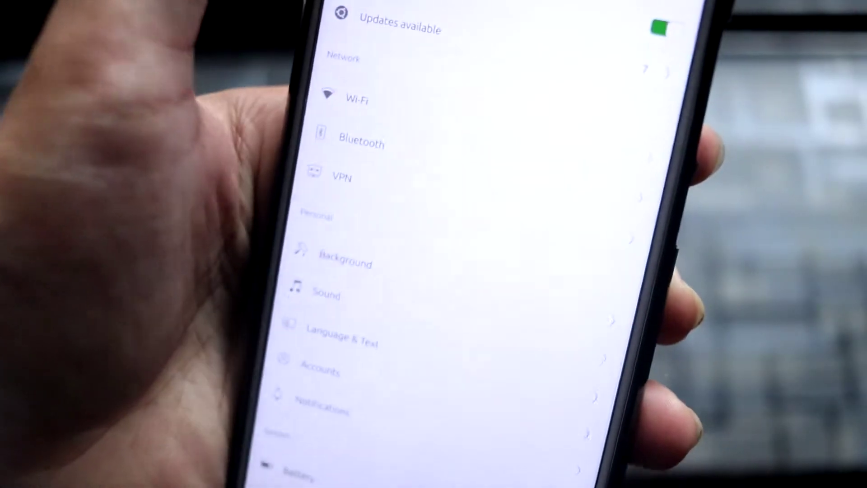
scroll("up", 3)
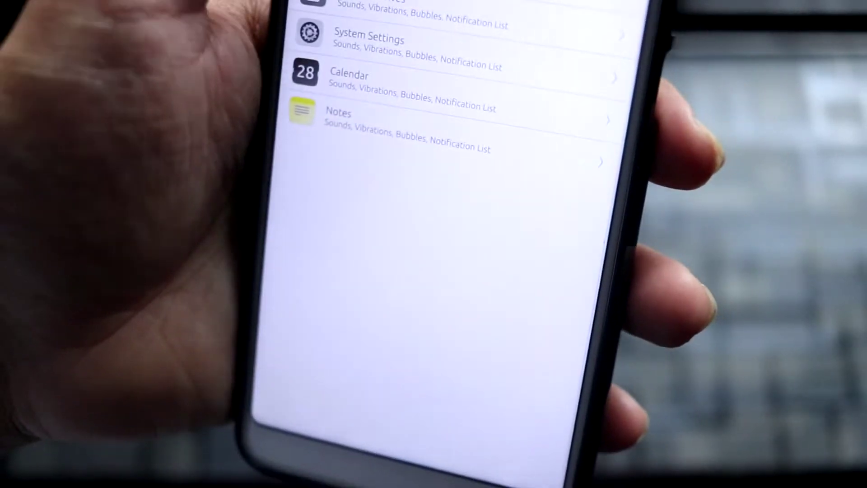
scroll("down", 3)
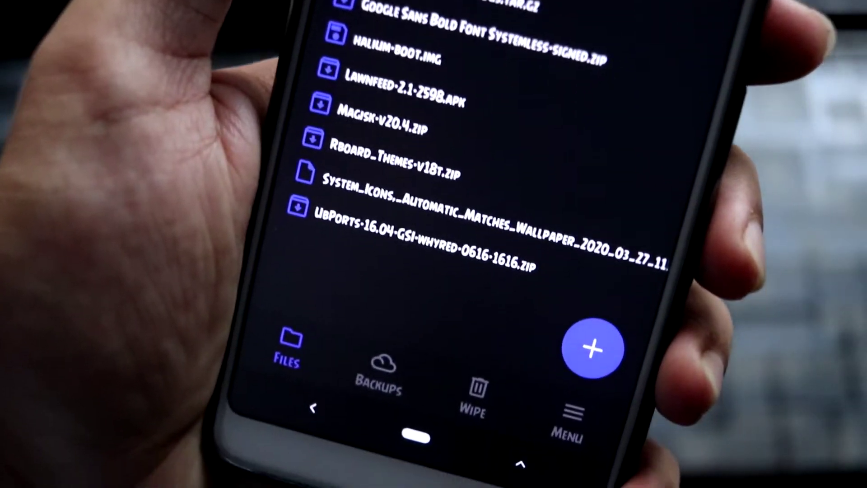
scroll("down", 3)
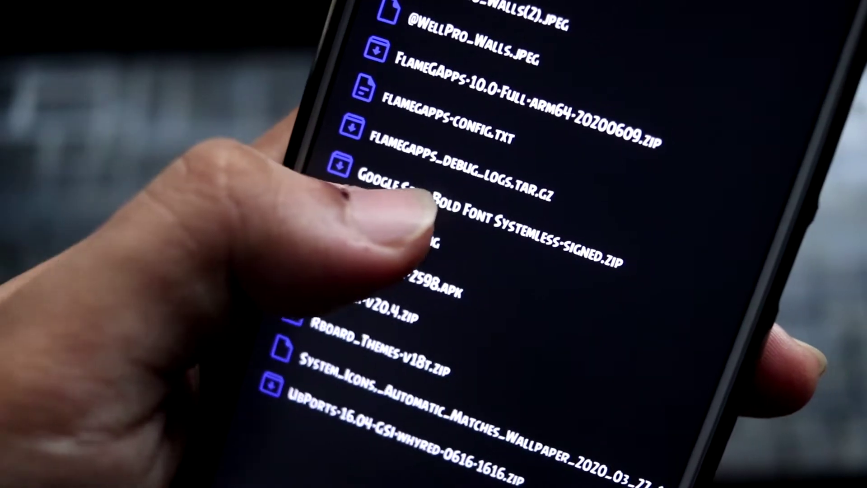